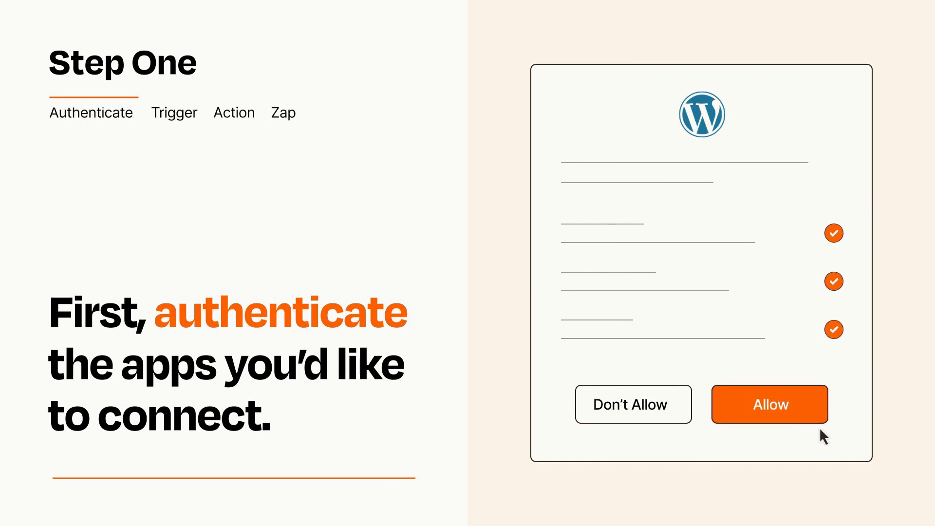
- Allow Zapier access to WordPress and open the trigger app and event list
click(770, 404)
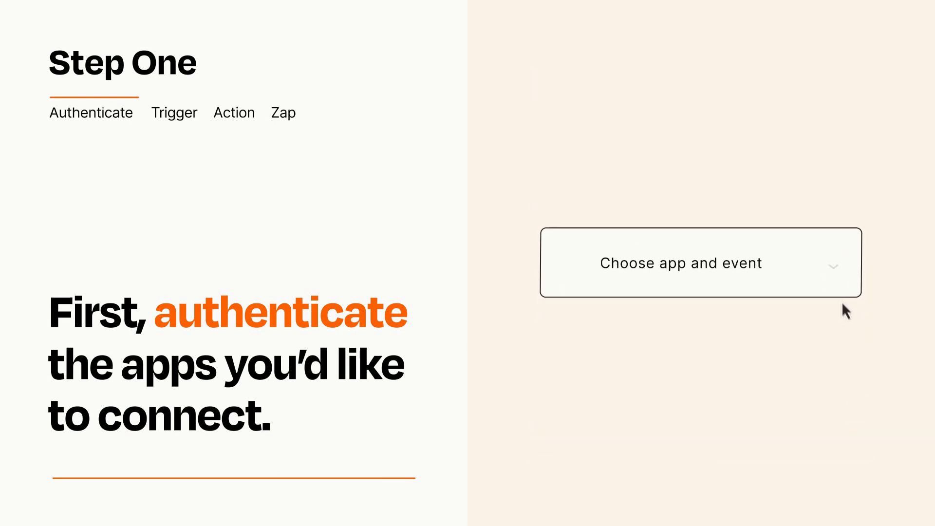
click(682, 263)
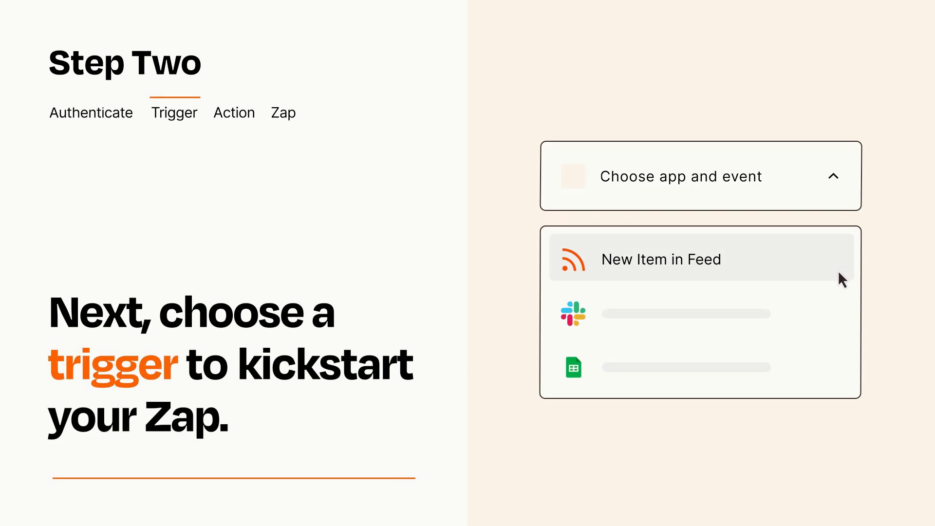
mouse_move(842, 311)
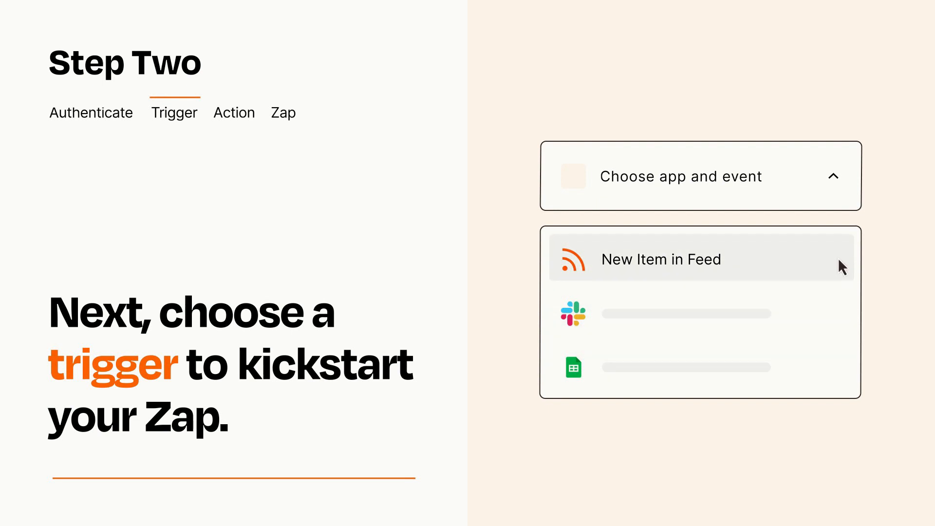
mouse_move(840, 274)
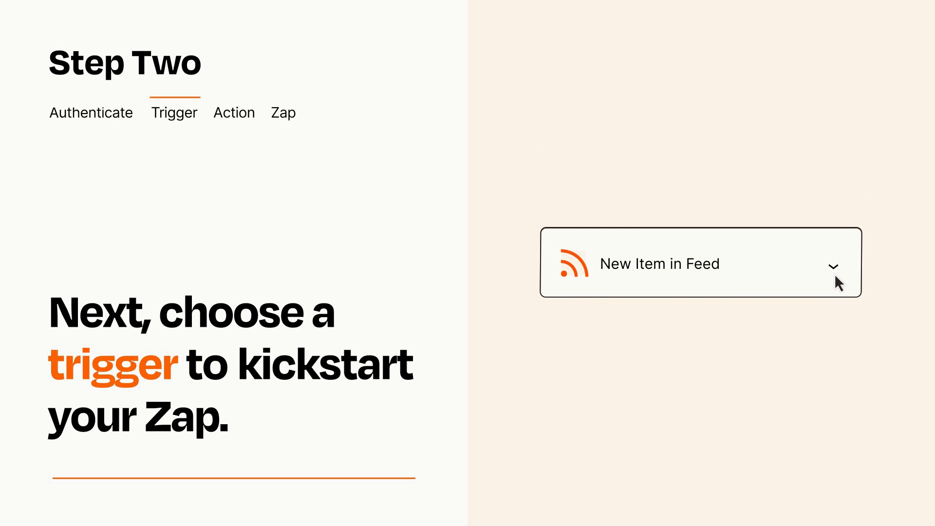
mouse_move(849, 275)
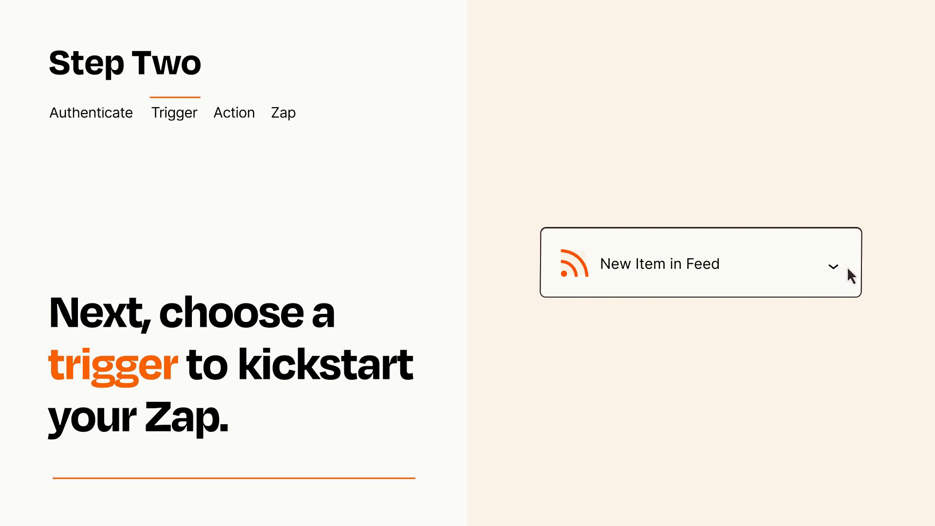
mouse_move(849, 269)
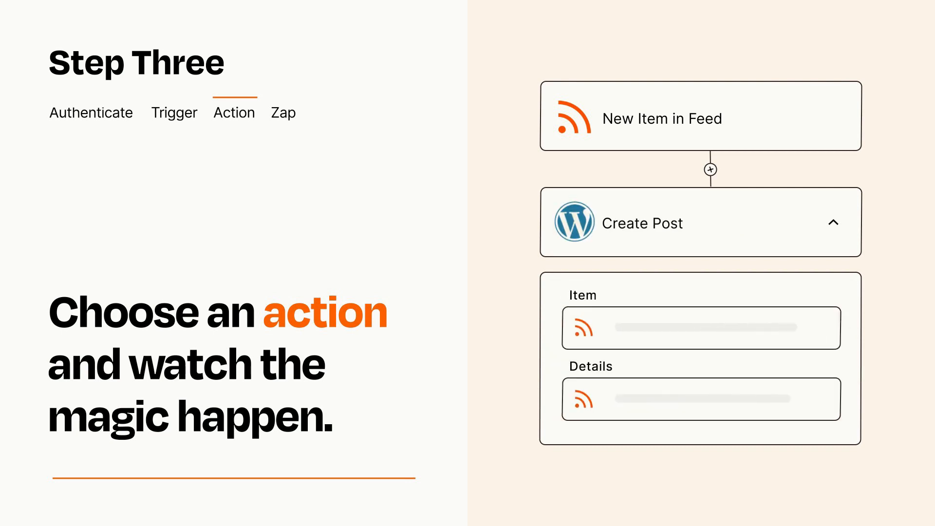
- Add a WordPress Create Post action mapping the feed's Item and Details
click(833, 222)
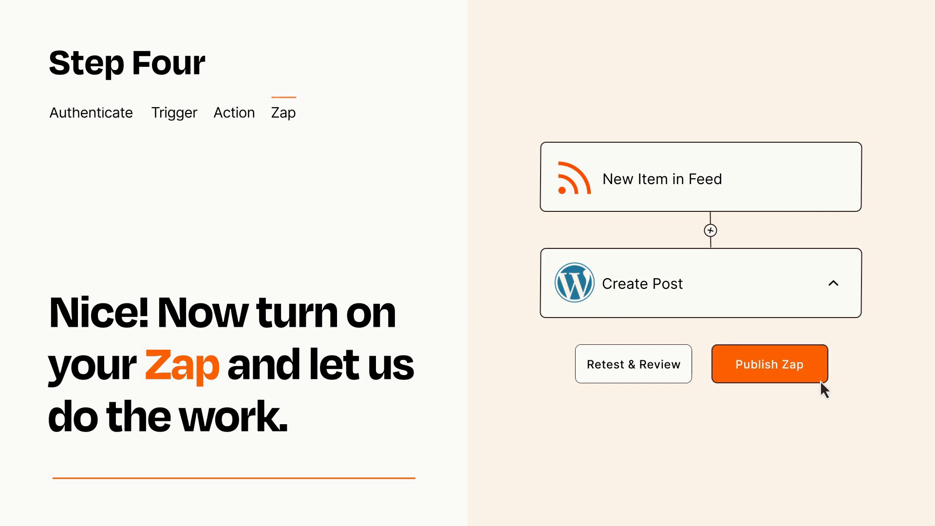
- Publish the finished feed-to-WordPress Zap
click(770, 363)
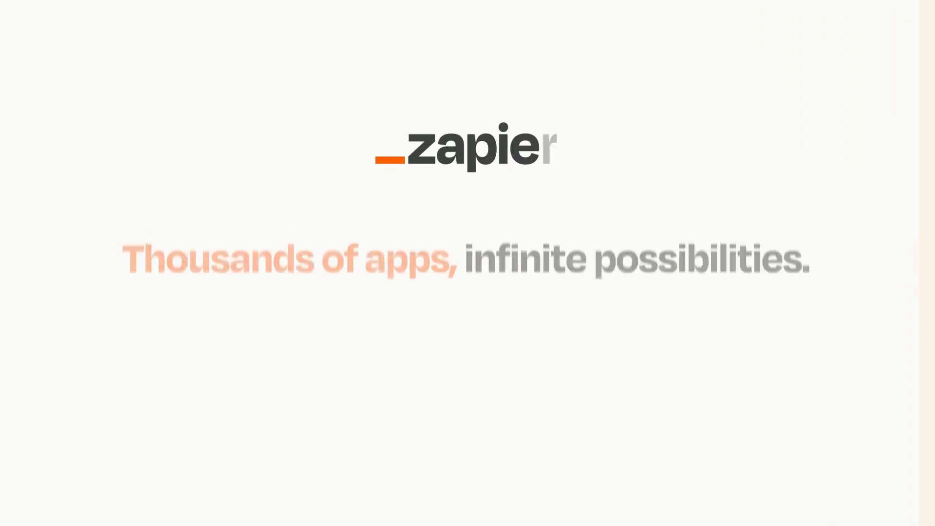